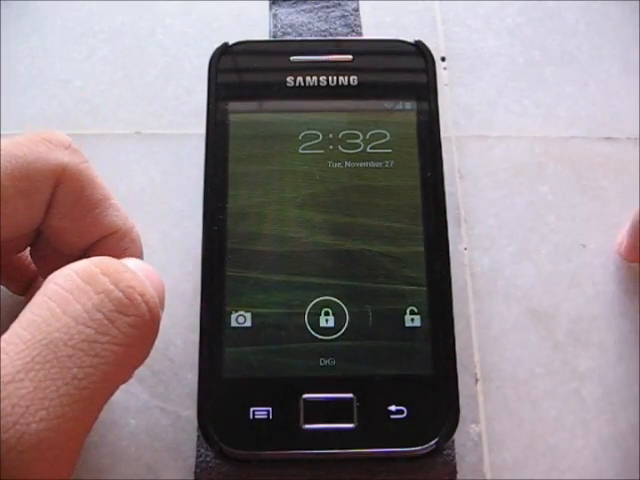
Step: Unlock the Samsung phone and view About phone showing Android version 4.3.4
click(320, 320)
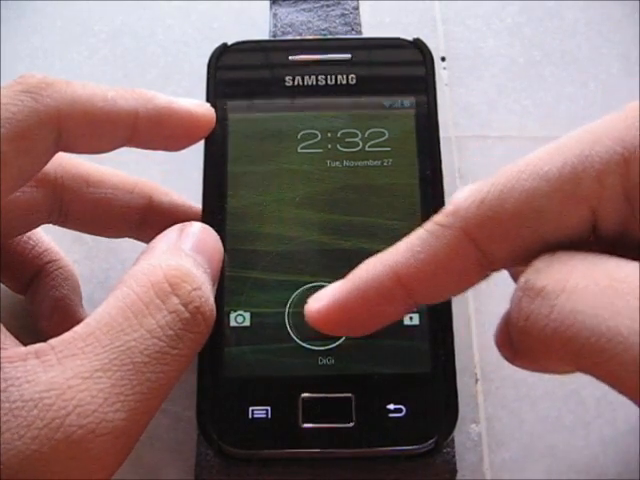
click(312, 315)
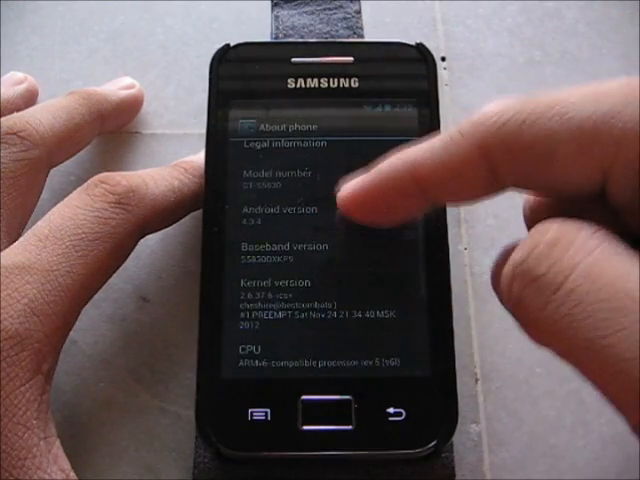
click(280, 216)
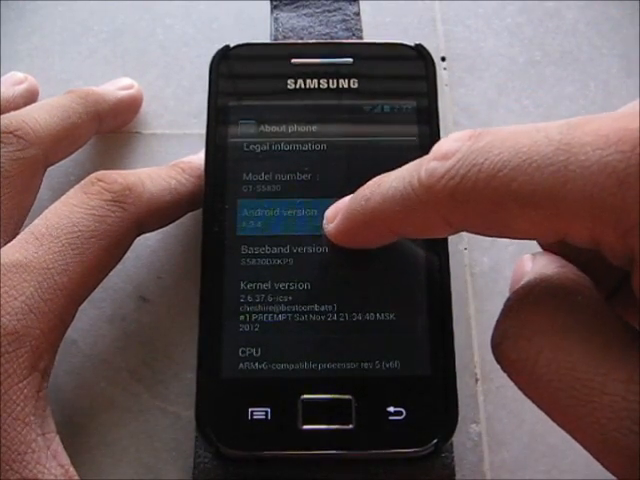
click(285, 218)
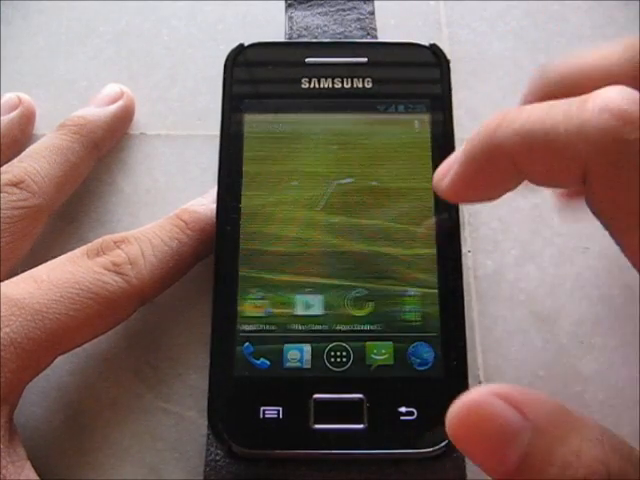
Step: Open the Phone app's call log, then switch to Contacts and scroll the list
click(336, 354)
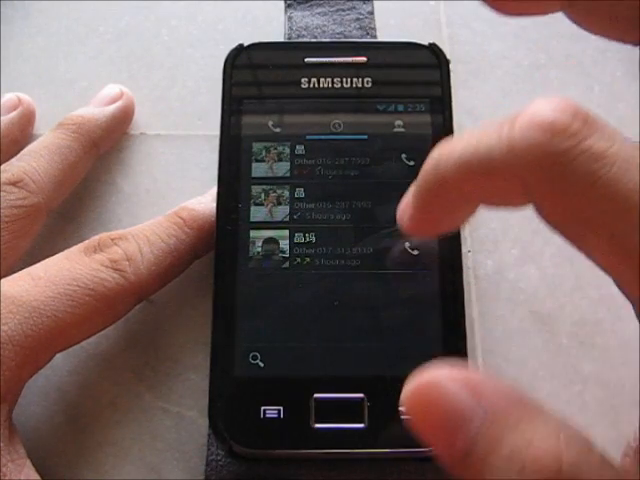
click(398, 128)
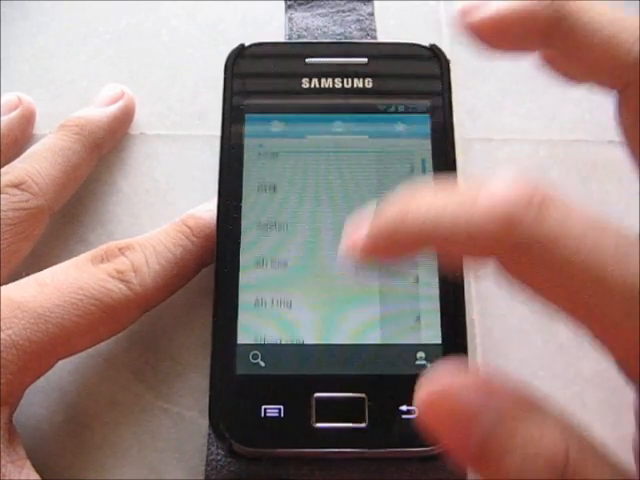
scroll(down, 3)
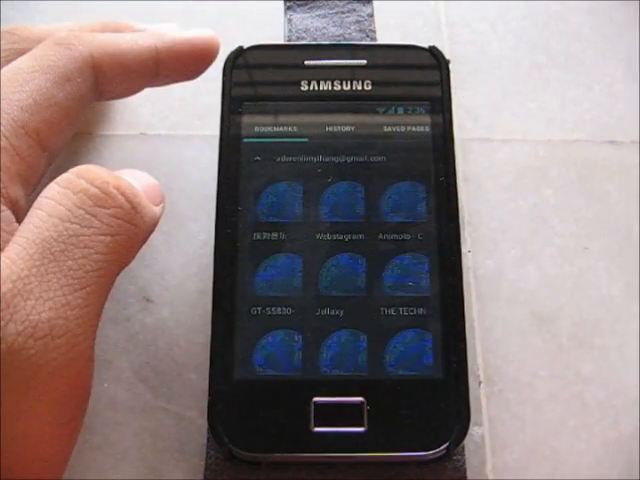
Step: Scroll down through the browser's bookmark thumbnails
scroll(down, 3)
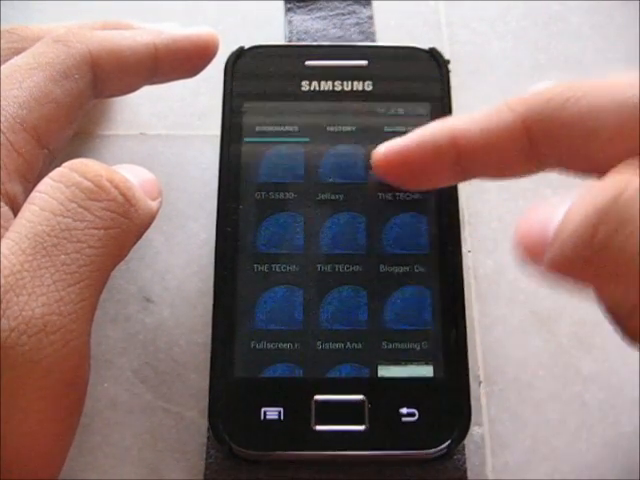
click(345, 160)
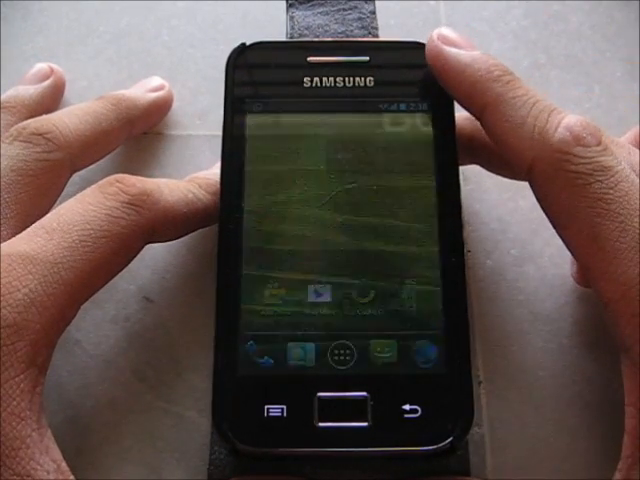
Step: Launch Calculator from the app drawer and enter a number
click(338, 350)
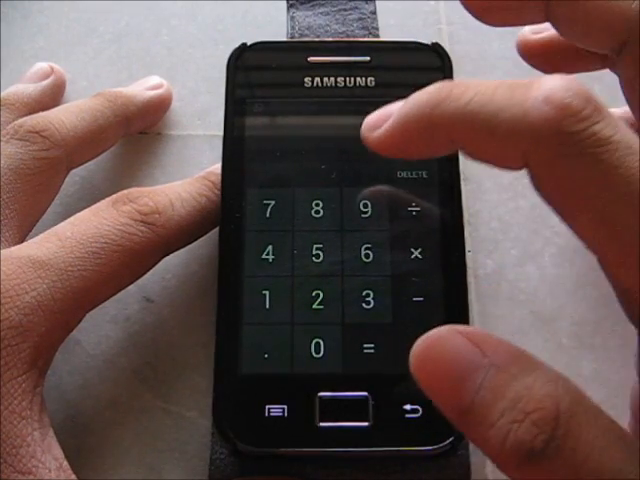
click(410, 412)
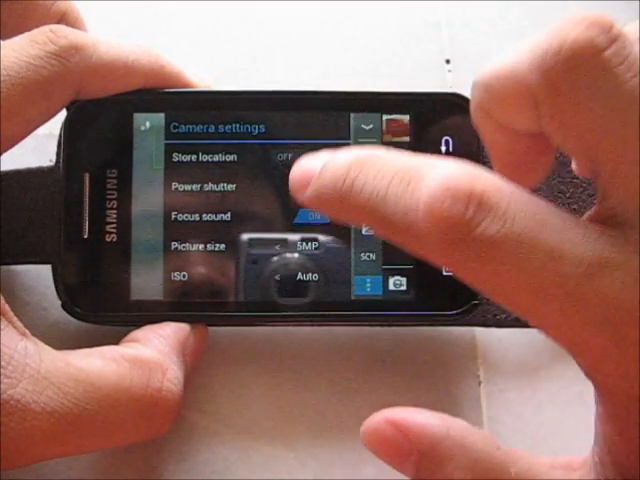
Step: Browse camera settings like picture size and ISO, toggling one option
click(313, 190)
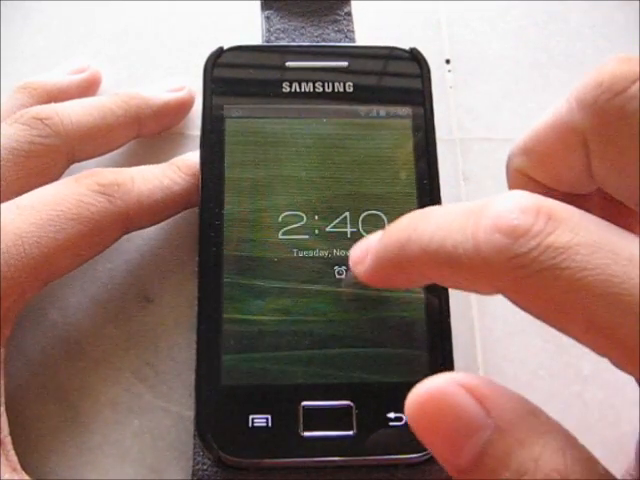
Step: Unlock the phone and open the Gallery from the app drawer
click(338, 278)
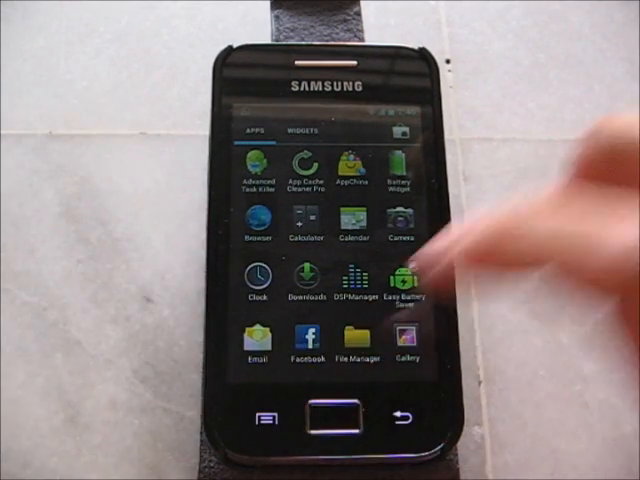
click(355, 343)
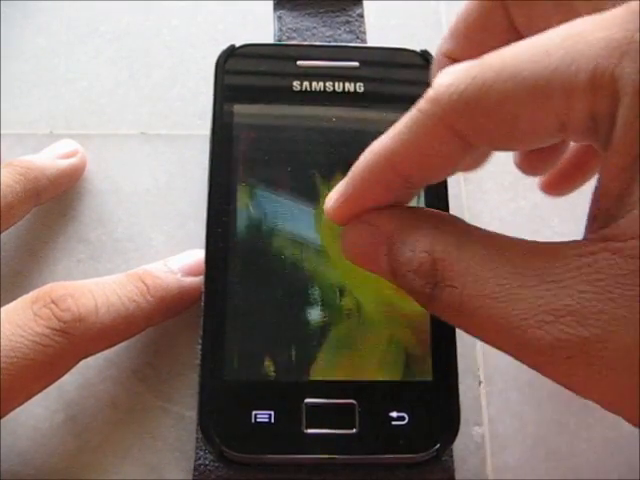
Step: Swipe to the next photo after the green leafy image in Gallery
click(340, 210)
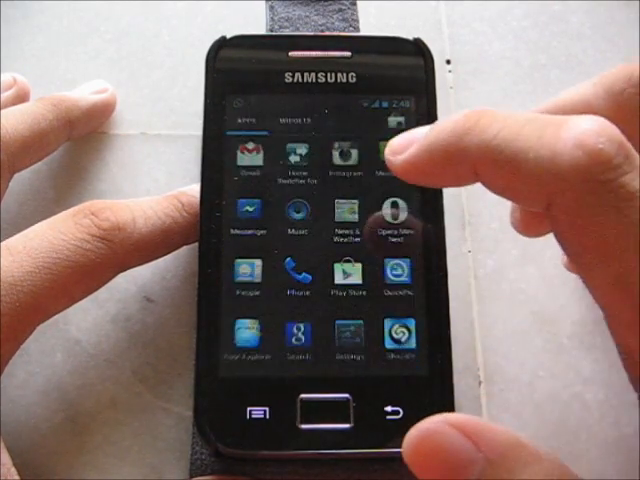
Step: Open News & Weather and swipe to the World headlines
click(345, 215)
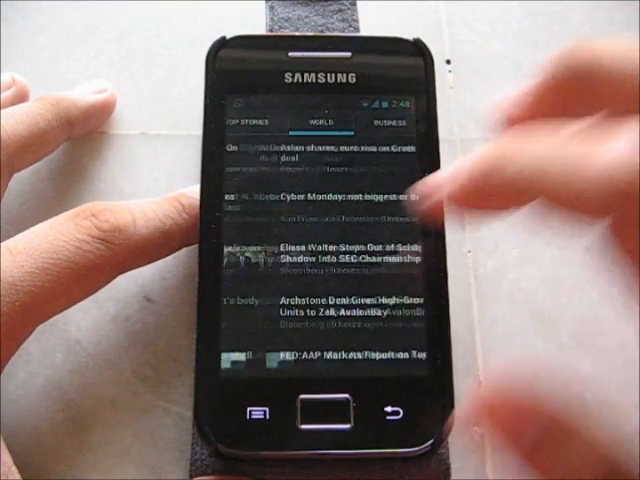
scroll(left, 3)
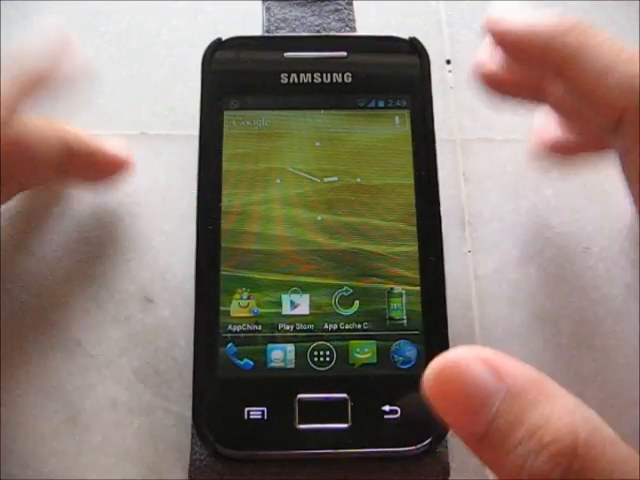
Step: Launch YouTube from the app drawer to reach the account page
click(319, 351)
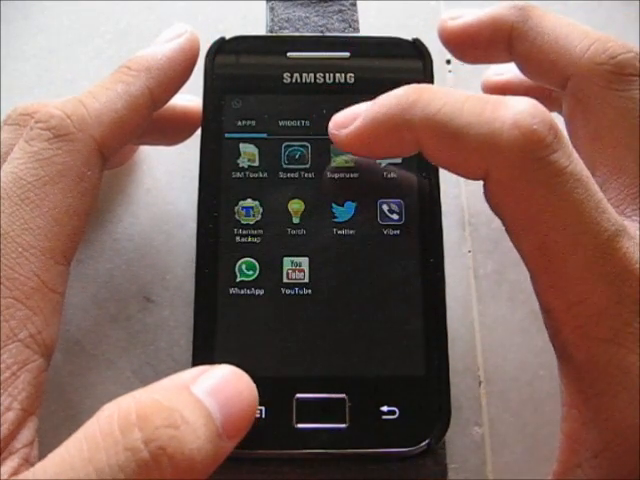
click(318, 163)
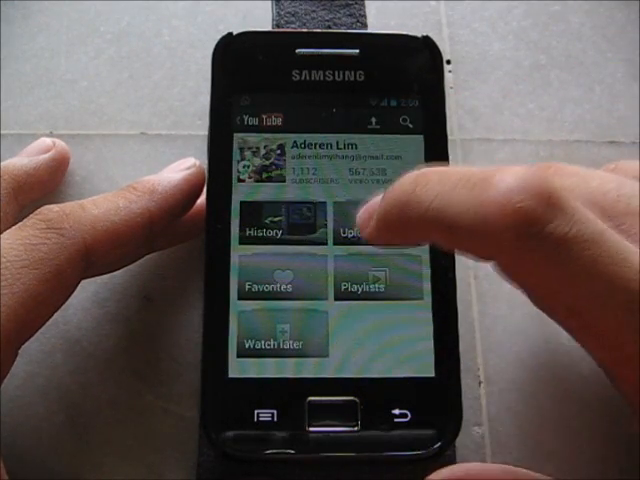
Step: Open Uploads on the YouTube account page and scroll down the videos
click(355, 230)
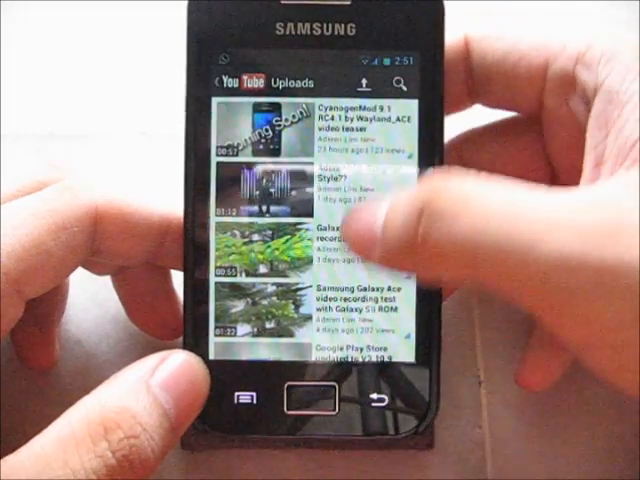
scroll(down, 3)
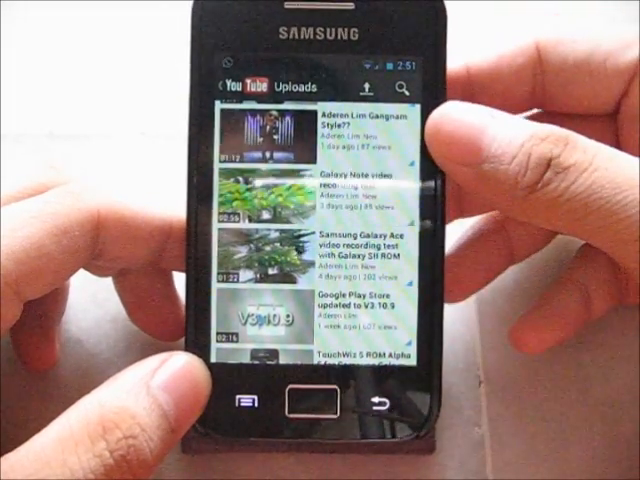